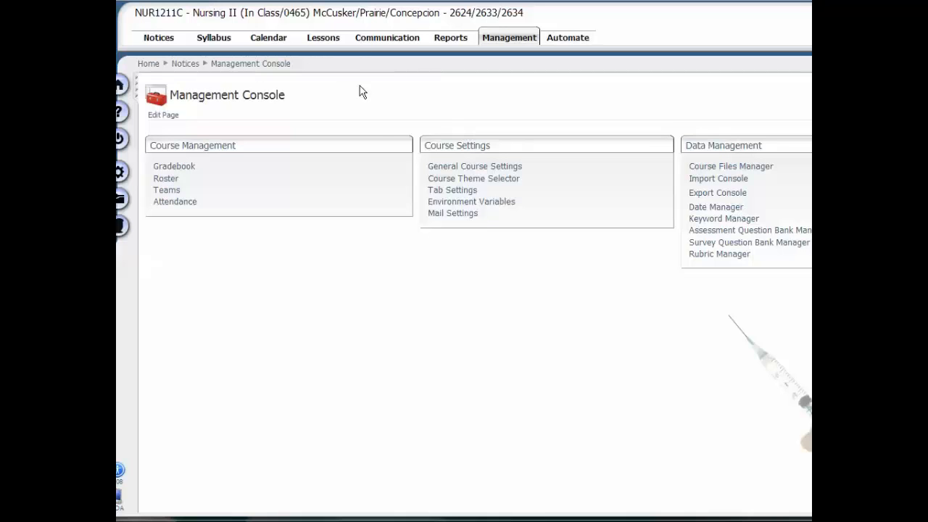
pyautogui.moveTo(340, 247)
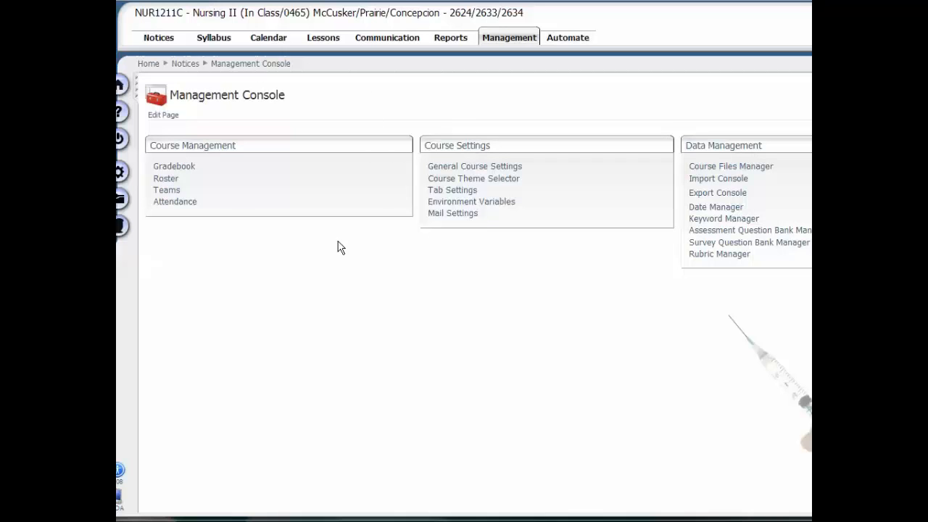
pyautogui.moveTo(548, 247)
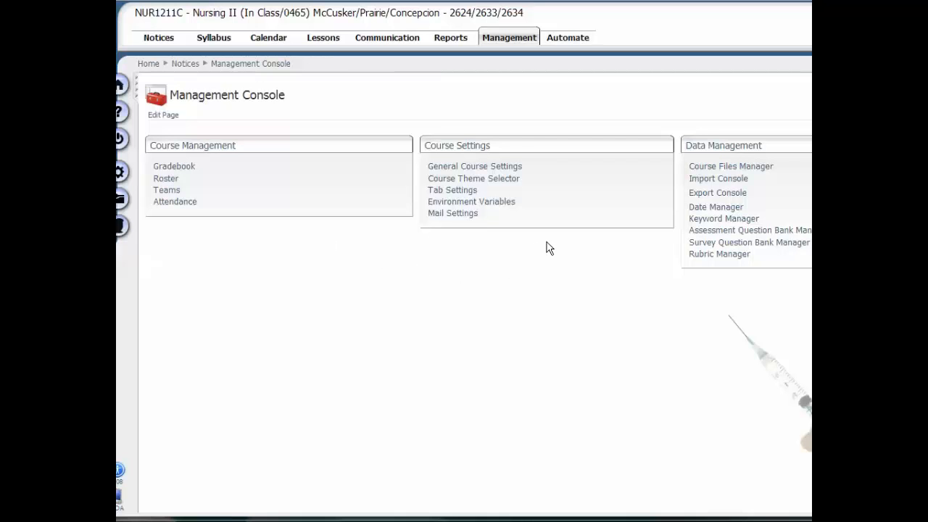
pyautogui.moveTo(528, 193)
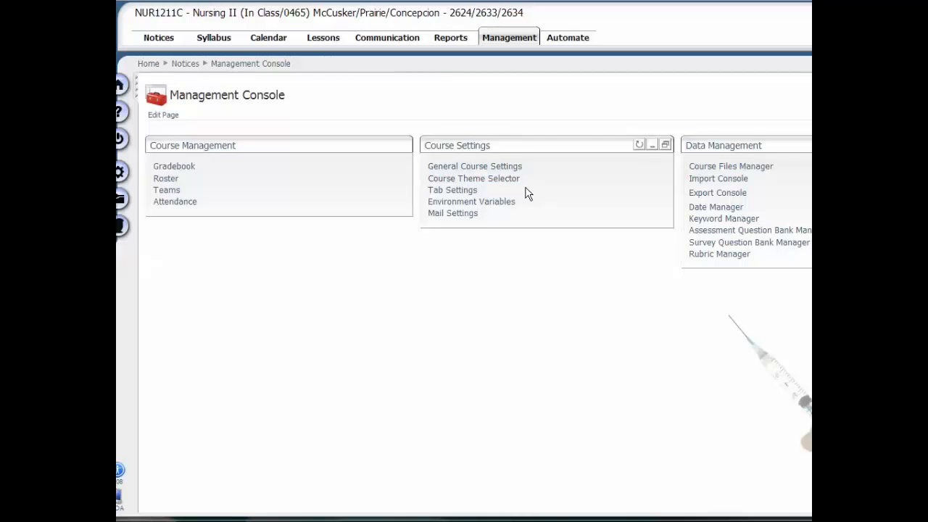
# - Open the Course Theme Selector and preview the current Nursing.css theme
pyautogui.click(473, 179)
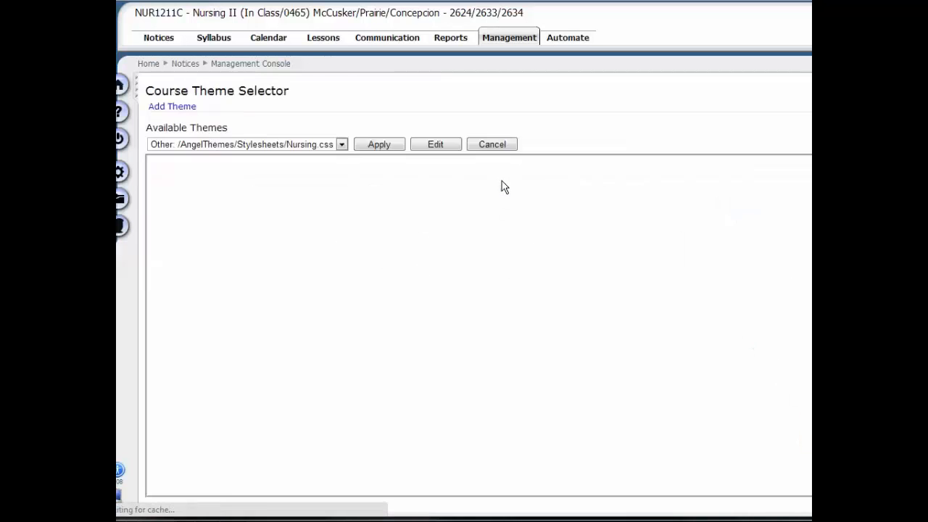
pyautogui.click(379, 143)
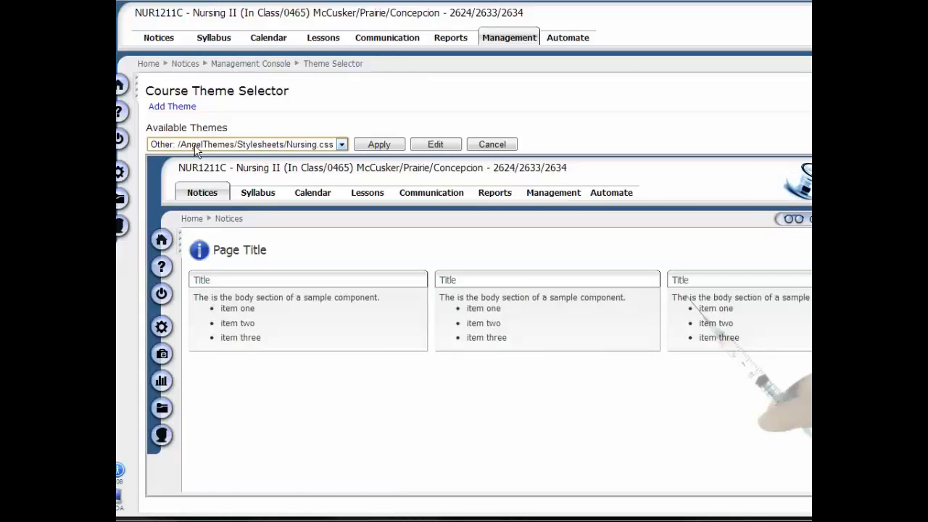
pyautogui.click(435, 145)
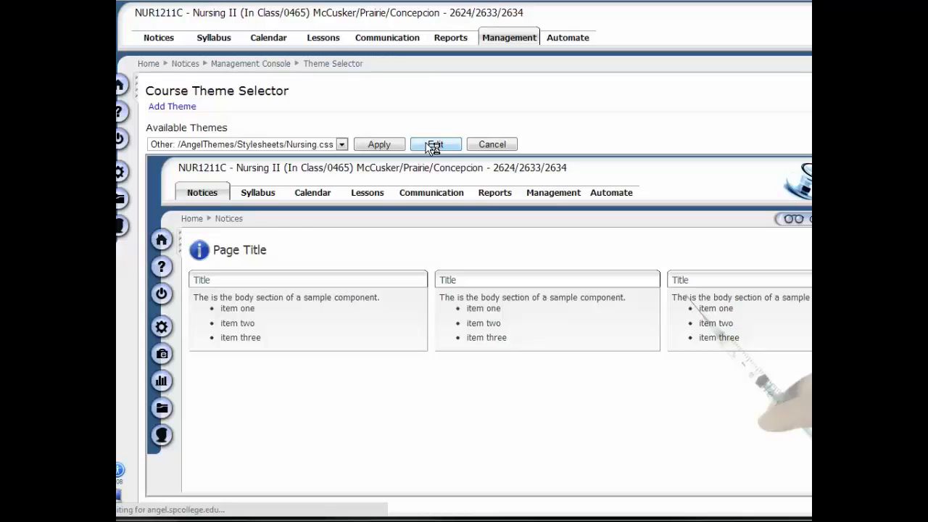
# - Edit the Nursing theme, changing its font size from small to large with Tahoma kept
pyautogui.click(435, 144)
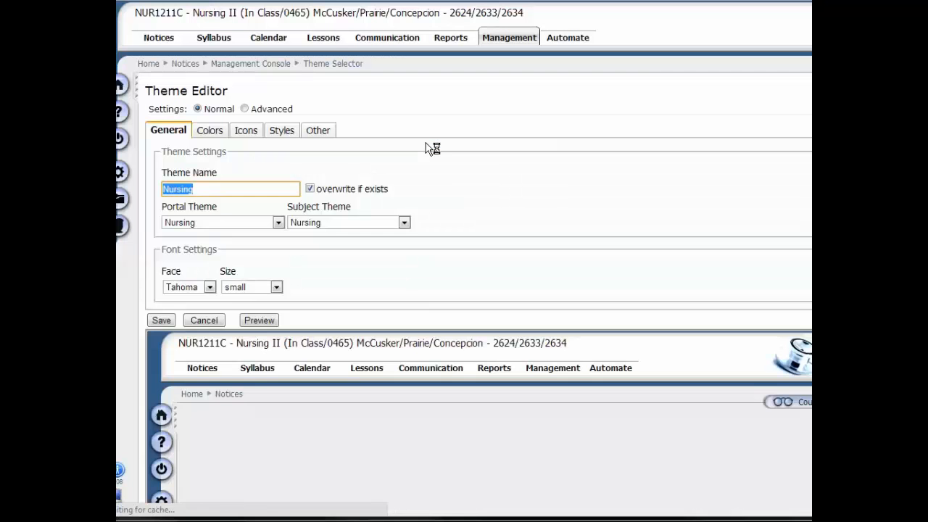
pyautogui.click(259, 319)
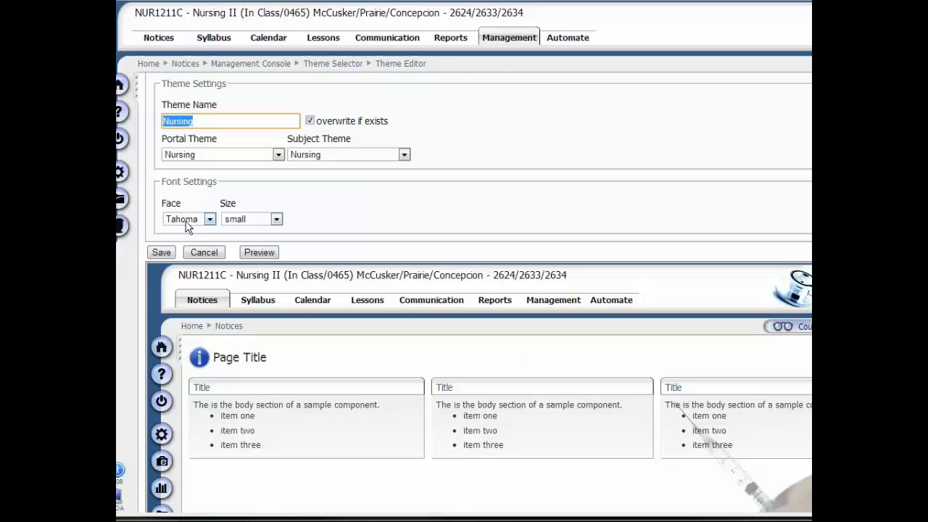
pyautogui.moveTo(277, 223)
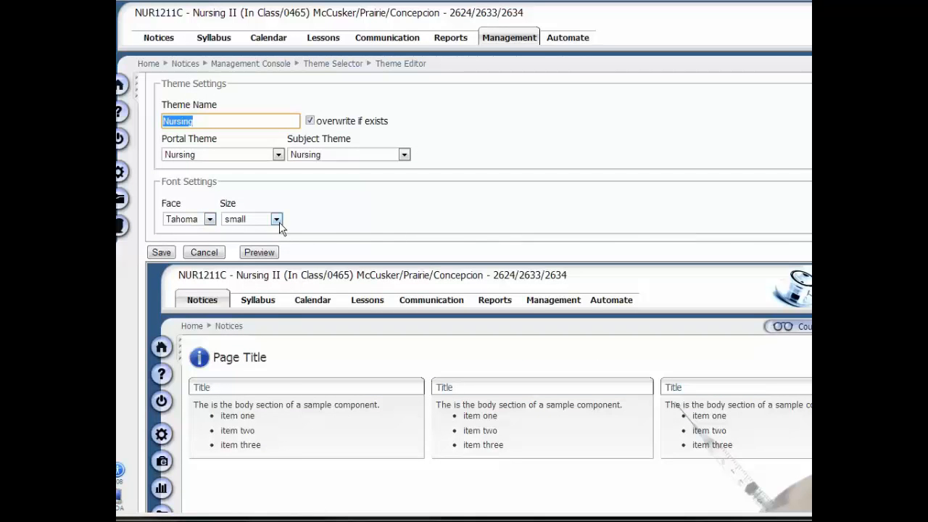
pyautogui.click(276, 219)
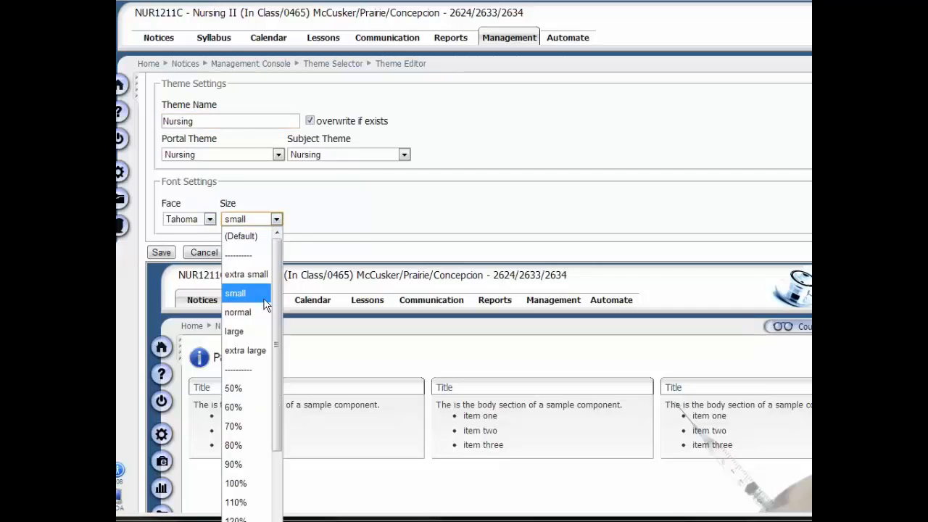
pyautogui.click(234, 331)
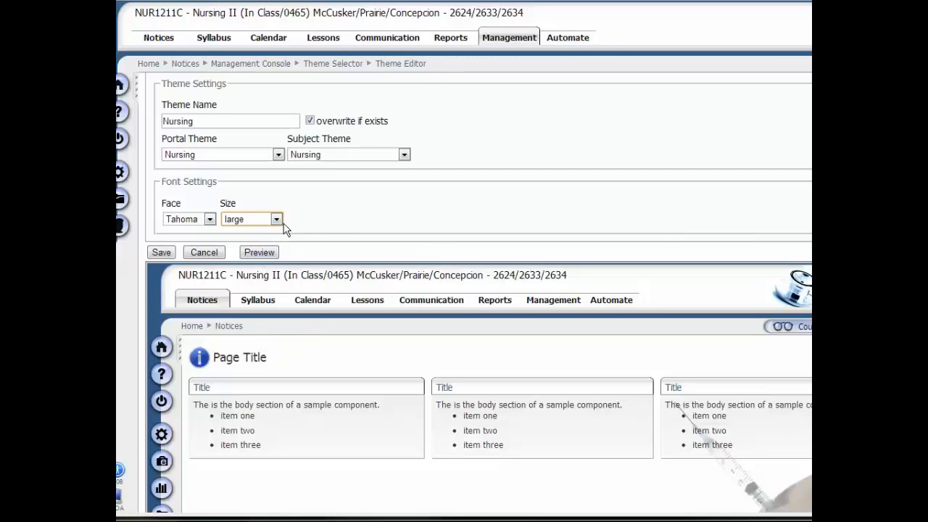
pyautogui.click(275, 219)
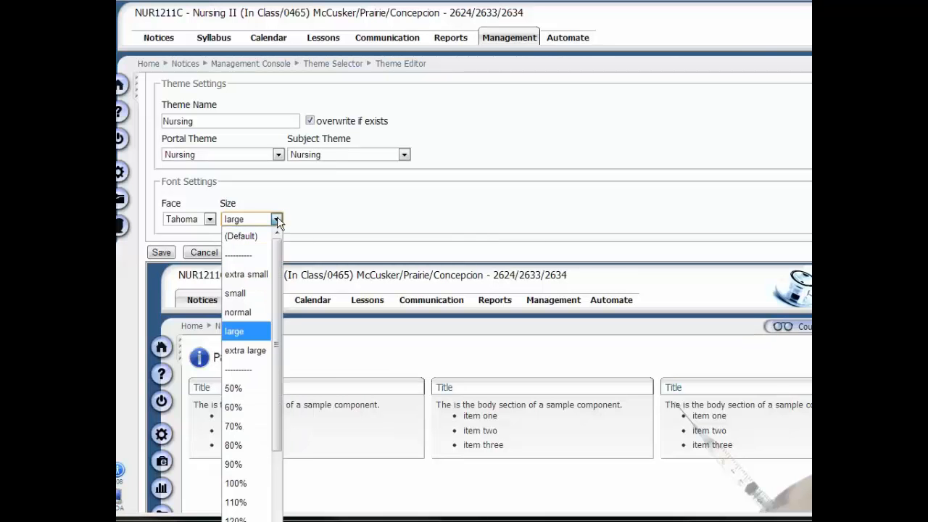
pyautogui.click(234, 331)
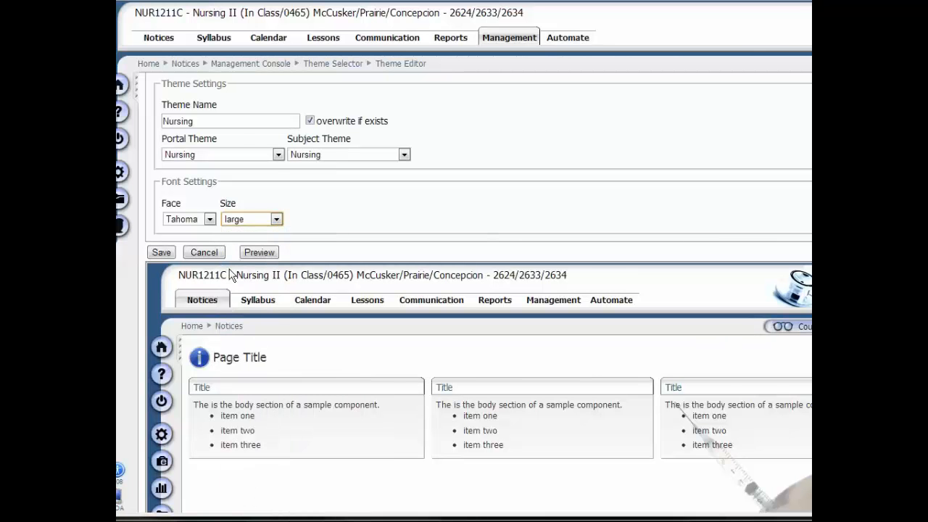
pyautogui.click(230, 120)
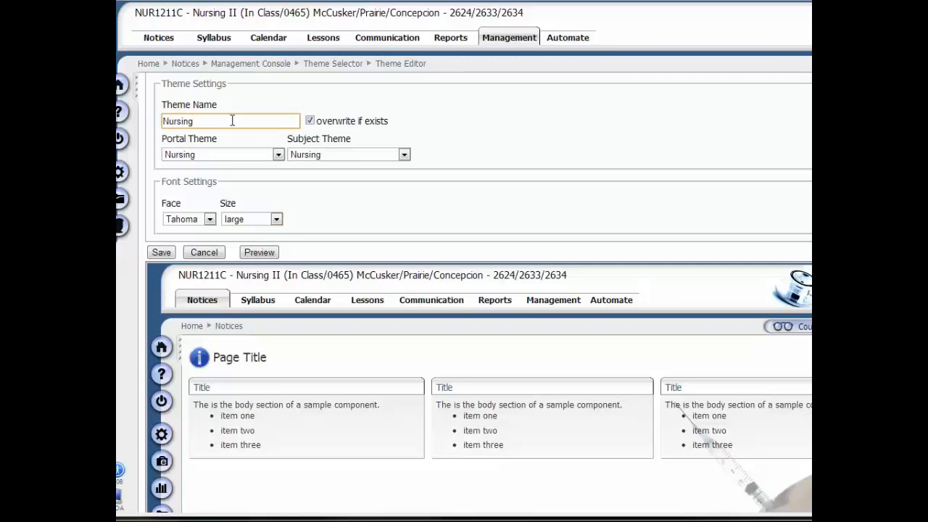
# - Rename the theme to 'Nursing_LargeFontTest' and save it as a new stylesheet
pyautogui.write('_')
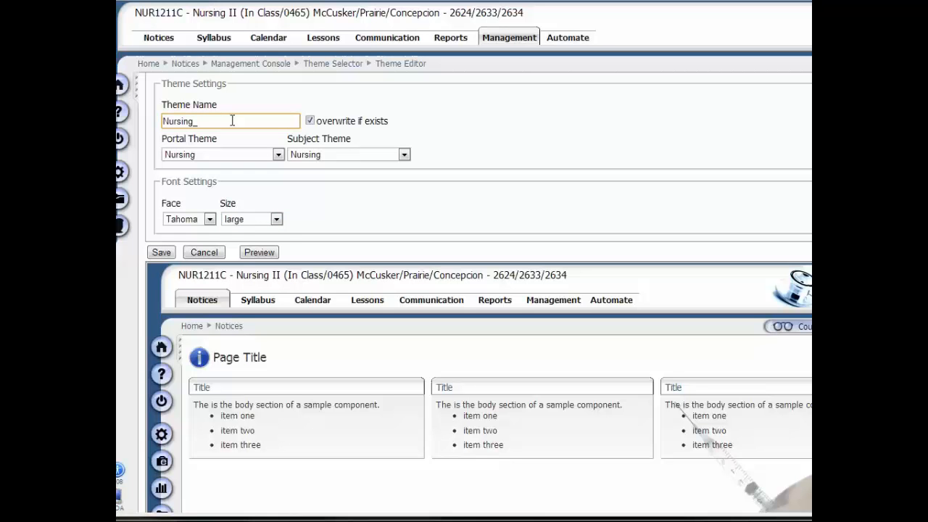
pyautogui.write('Lar')
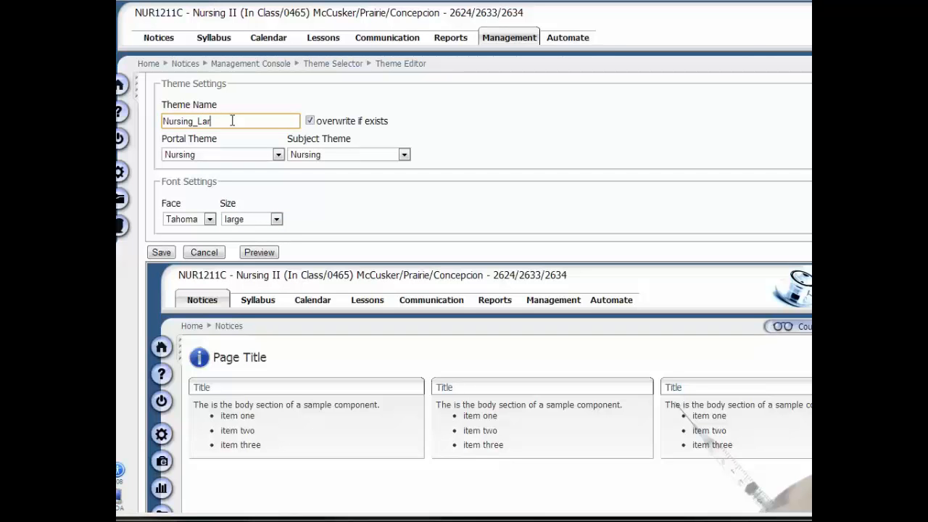
pyautogui.write('geFont')
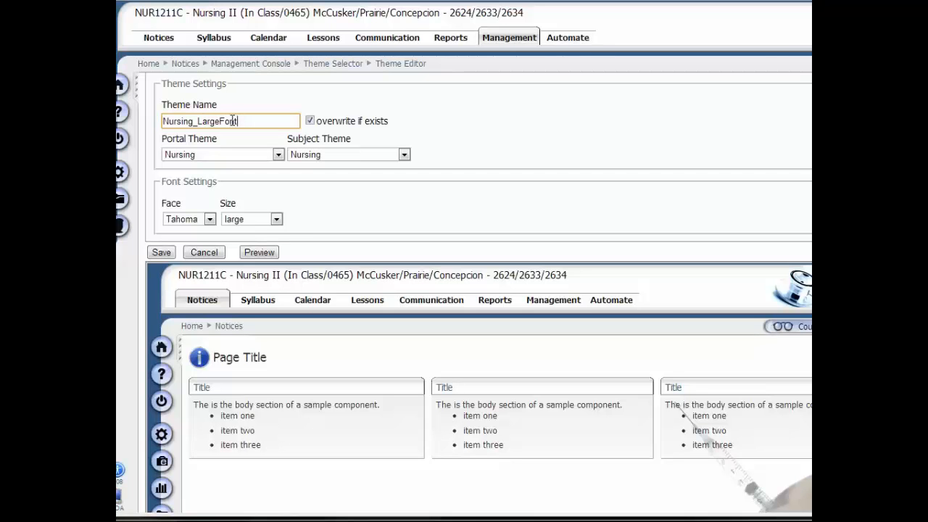
pyautogui.write('Test')
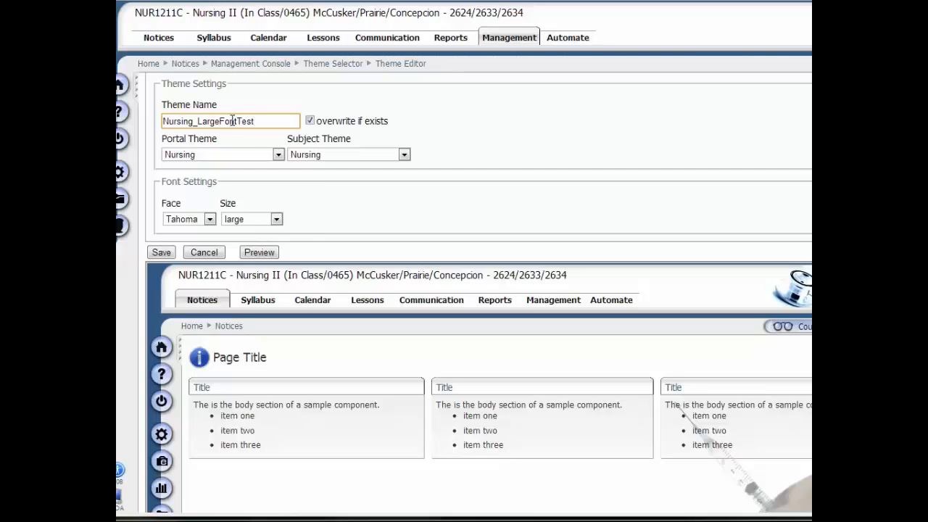
pyautogui.moveTo(265, 183)
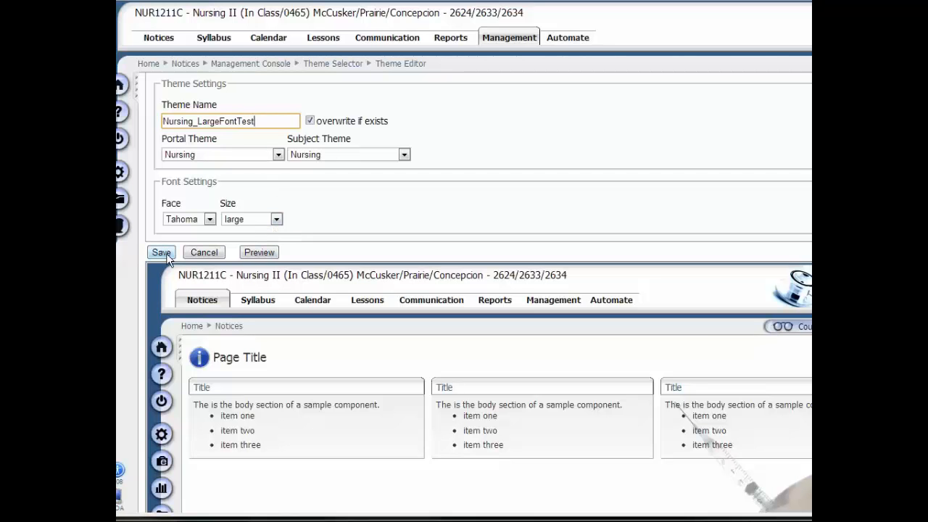
pyautogui.click(160, 251)
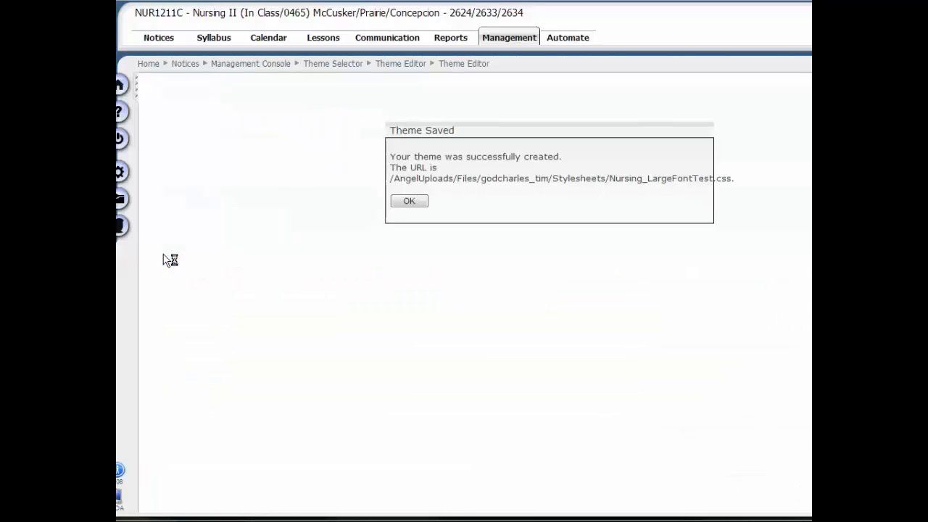
# - Confirm the Theme Saved dialog and expand the Available Themes list
pyautogui.click(409, 200)
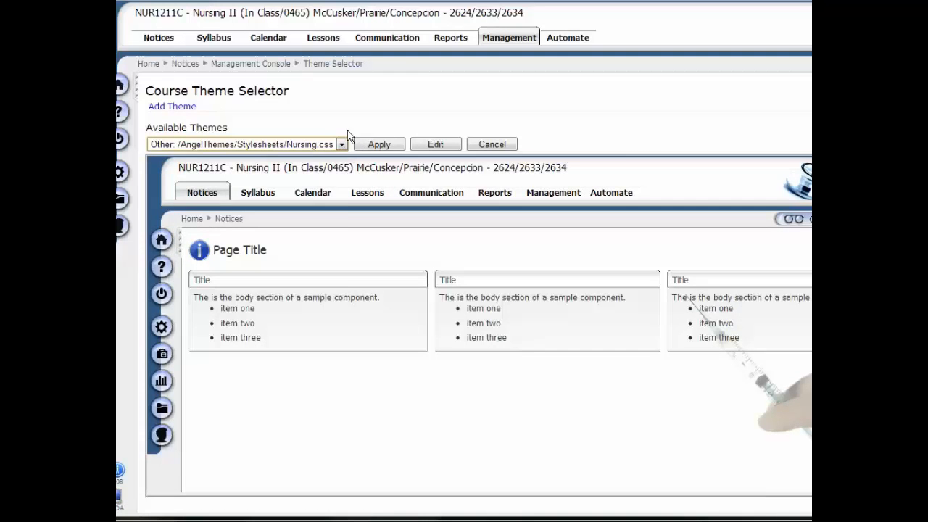
pyautogui.click(340, 144)
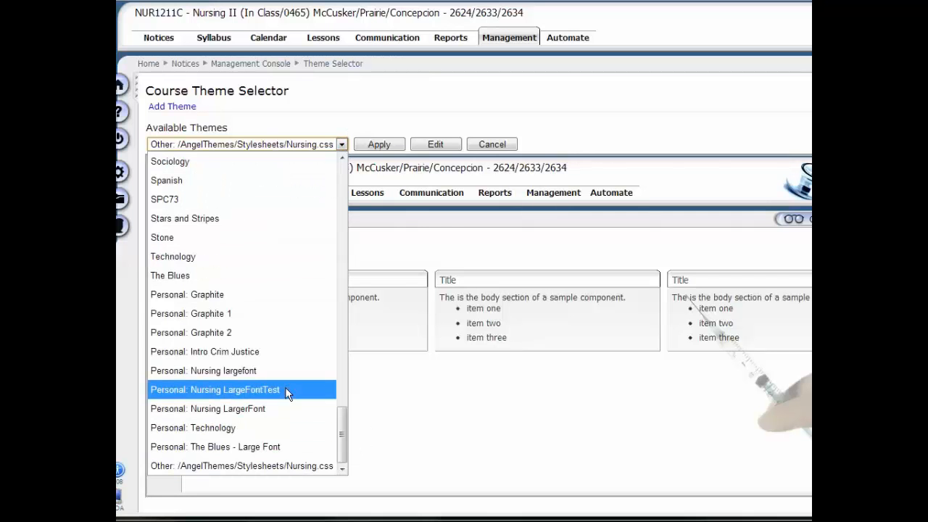
# - Apply the Personal: Nursing LargeFontTest theme to the course and acknowledge the update
pyautogui.click(215, 389)
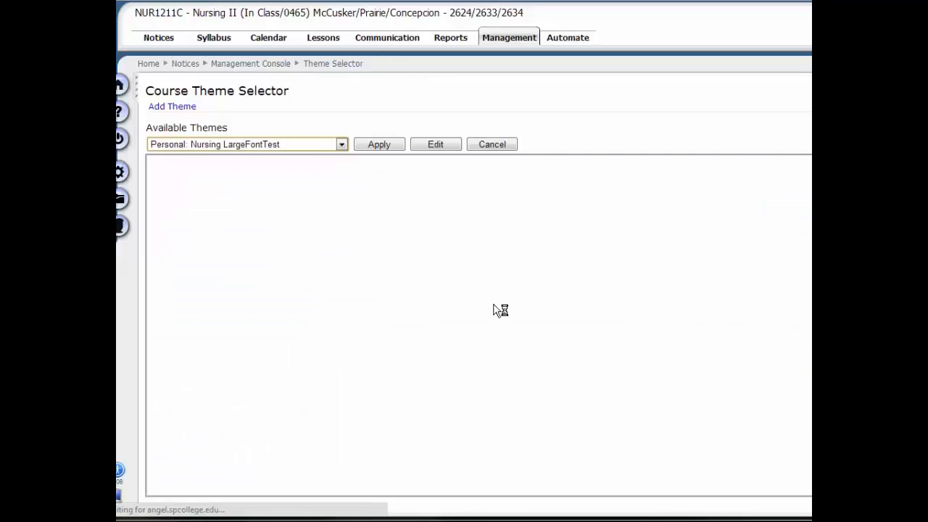
pyautogui.click(378, 144)
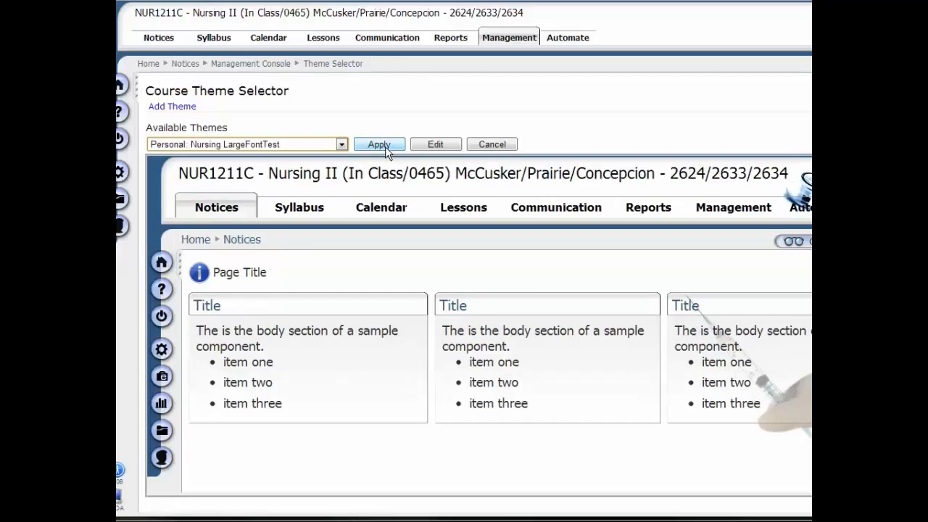
pyautogui.click(378, 144)
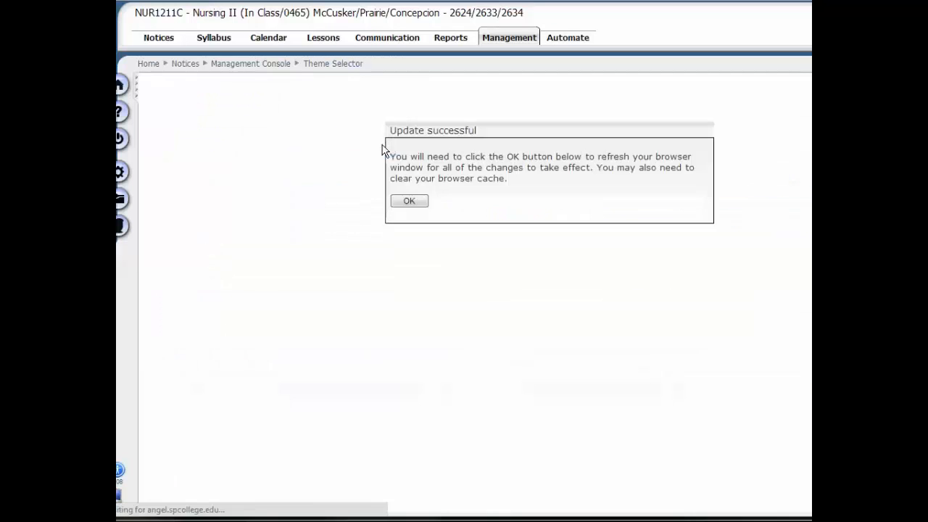
pyautogui.click(409, 201)
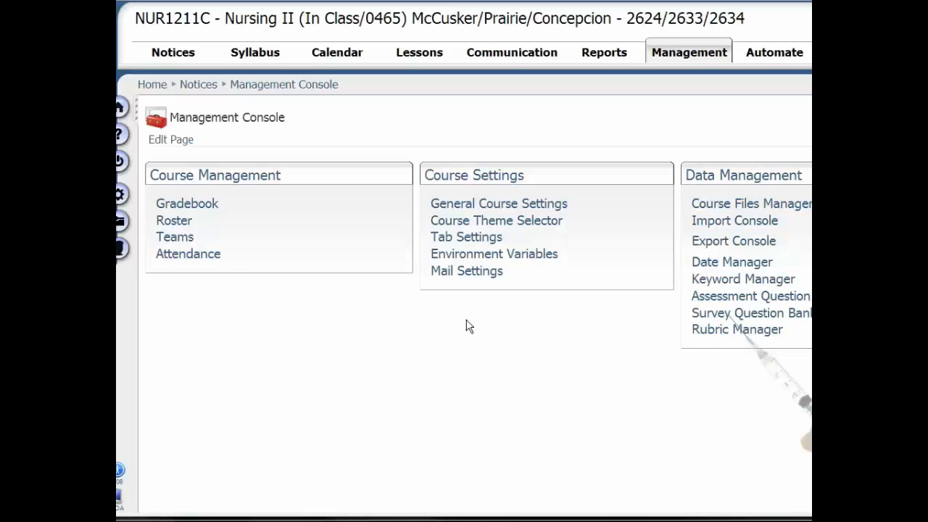
pyautogui.moveTo(370, 212)
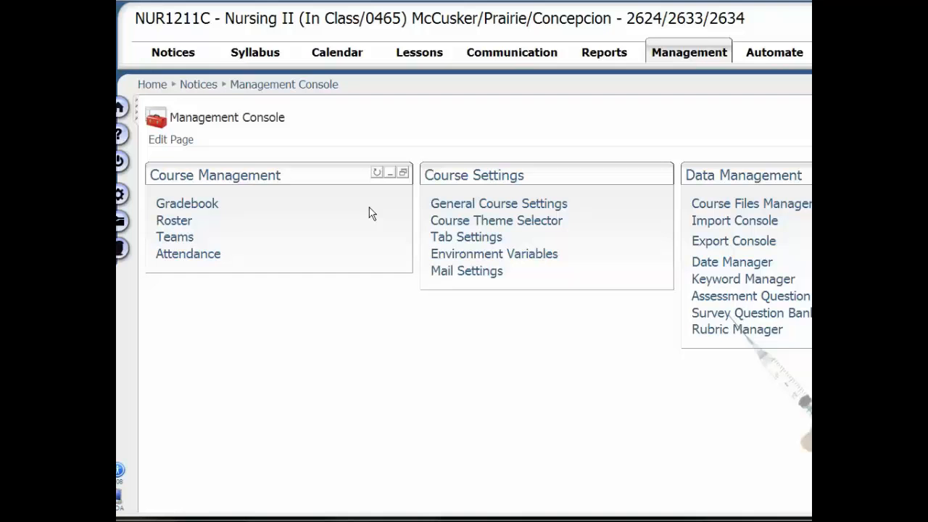
pyautogui.moveTo(457, 317)
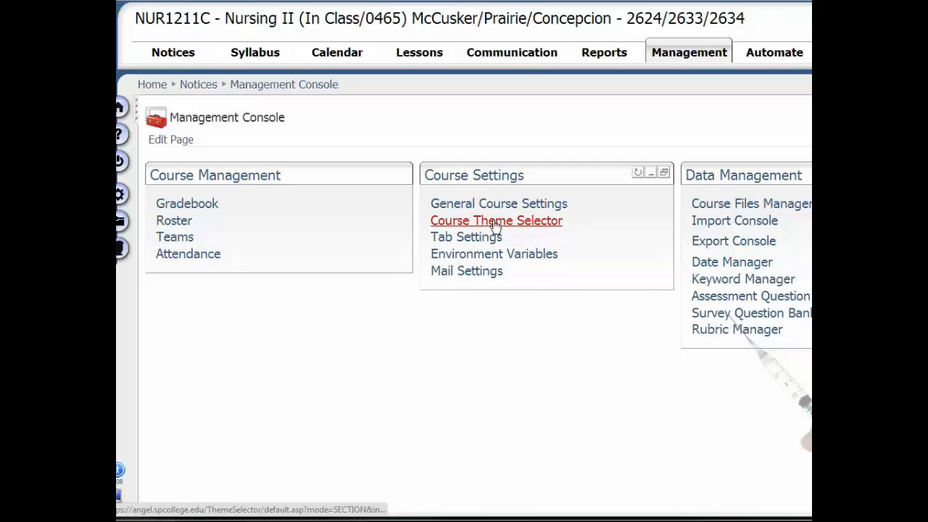
# - Reopen the course theme settings and reselect Personal: Nursing LargeFontTest in Available Themes
pyautogui.click(496, 220)
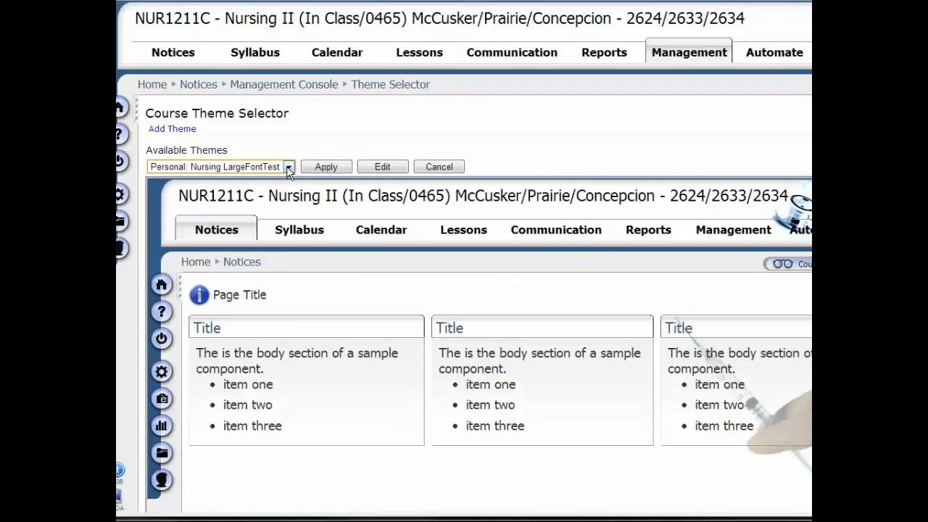
pyautogui.click(288, 166)
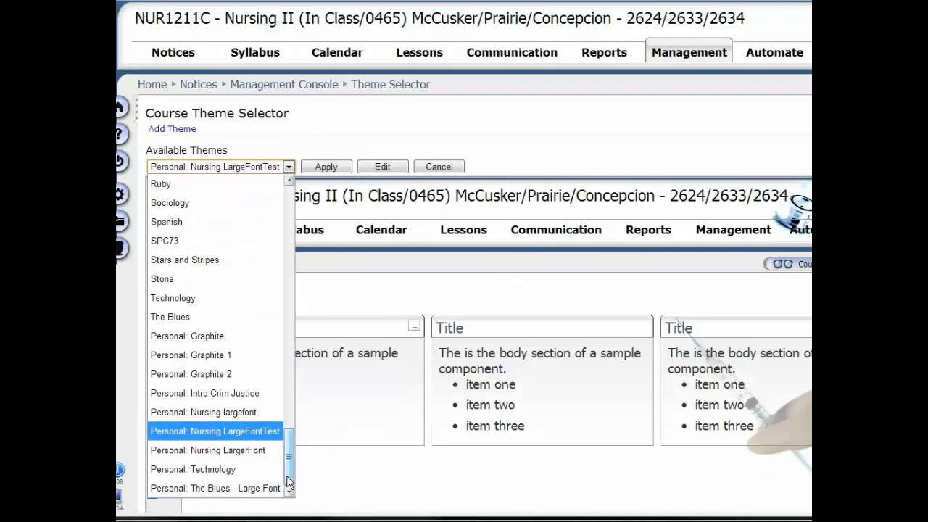
pyautogui.click(208, 449)
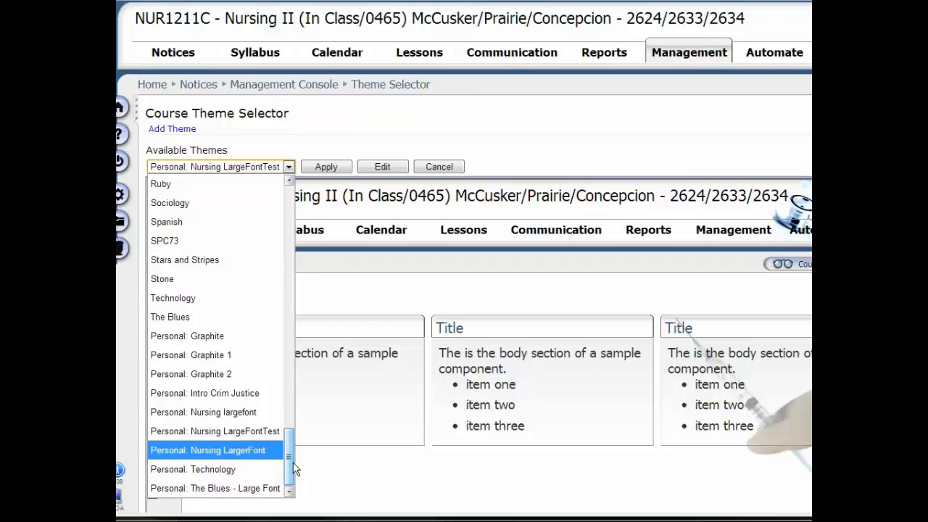
pyautogui.scroll(3)
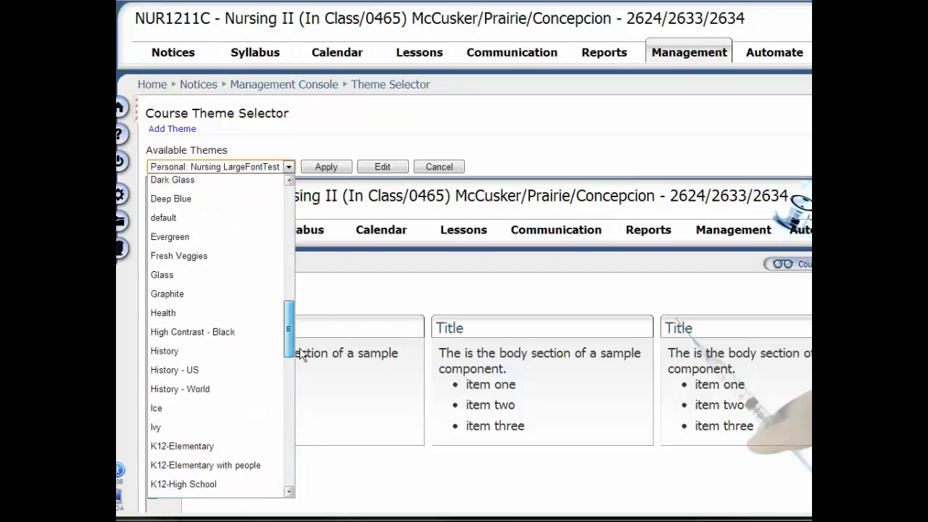
pyautogui.scroll(-3)
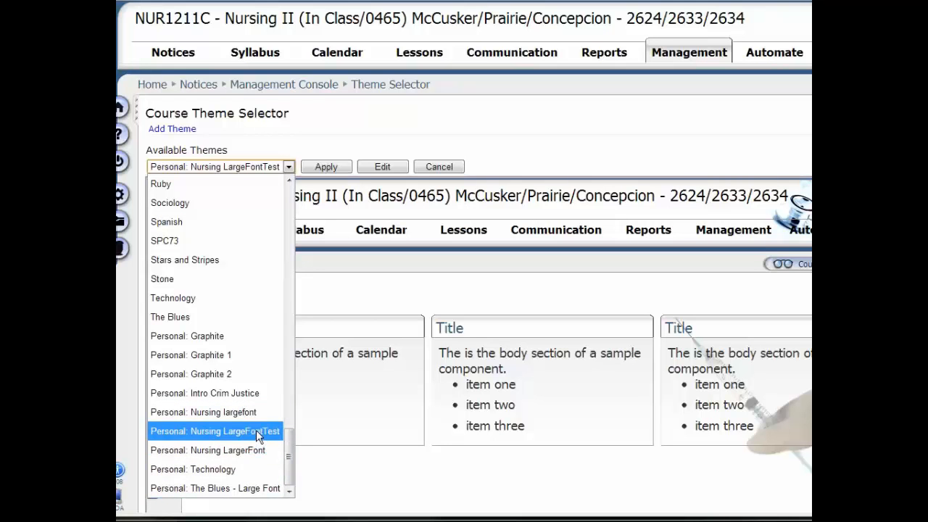
pyautogui.click(215, 430)
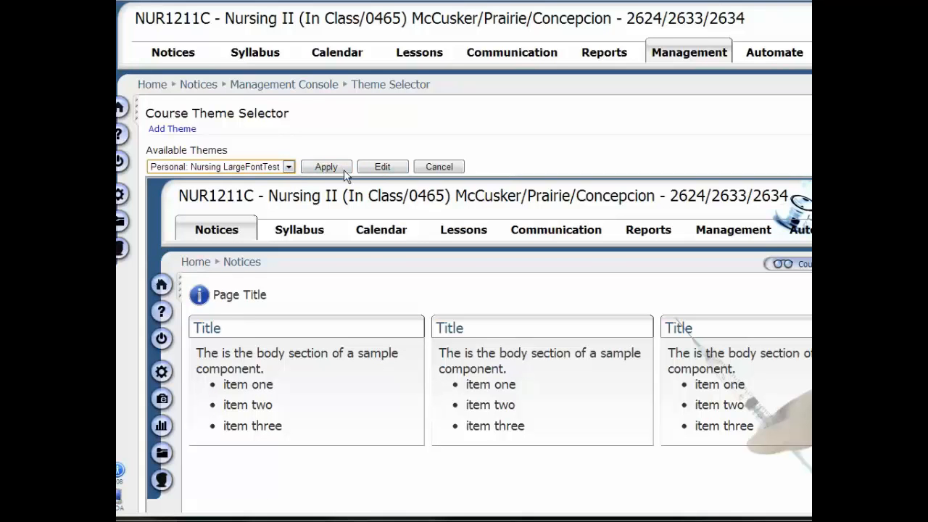
pyautogui.moveTo(366, 183)
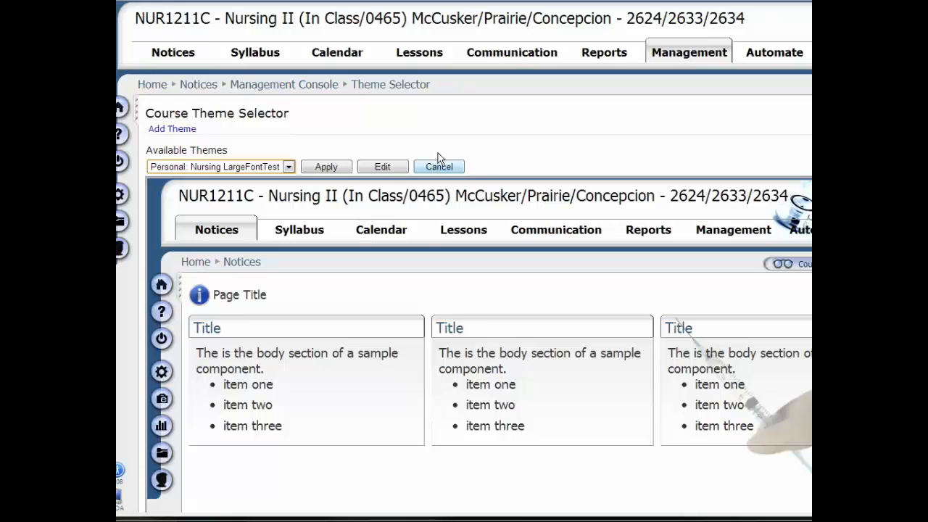
pyautogui.click(288, 166)
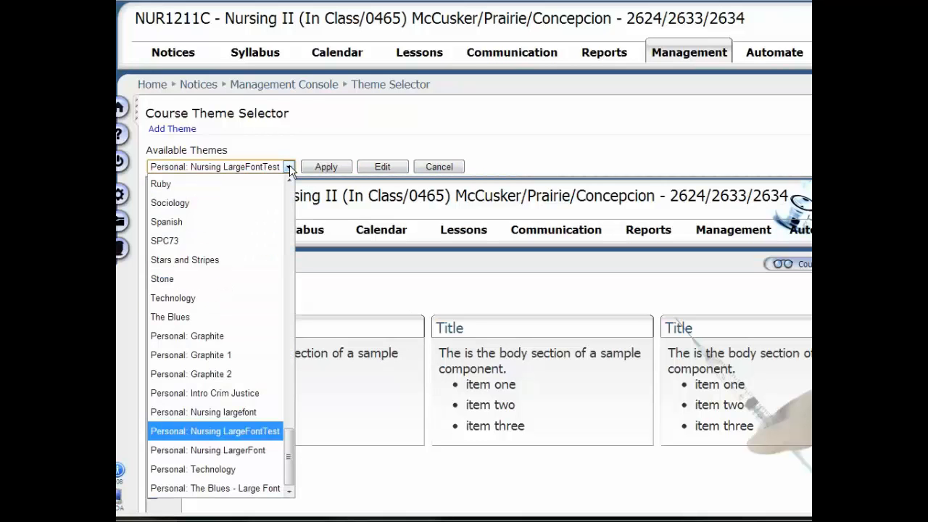